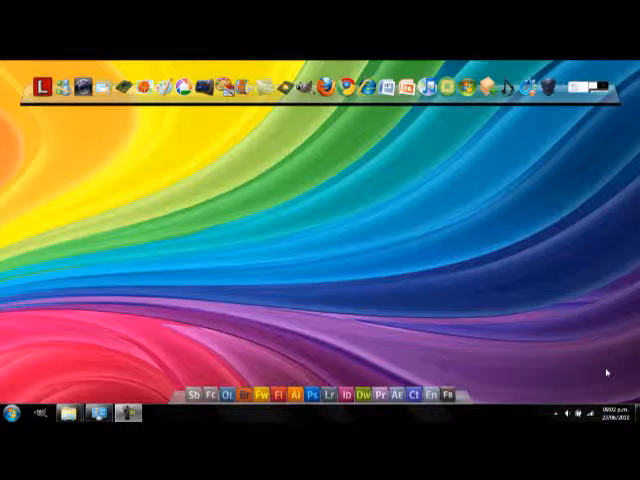
{"action": "mouse_move", "coordinate": [362, 260]}
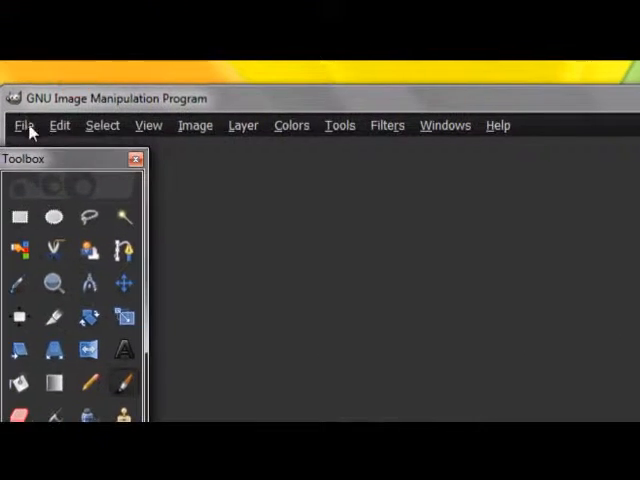
- Open the mountain lake photo with yellow flowers via File > Open
{"action": "left_click", "coordinate": [24, 126]}
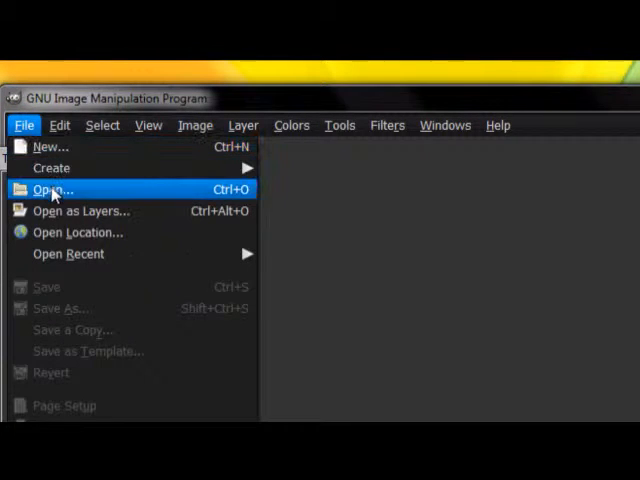
{"action": "left_click", "coordinate": [50, 188]}
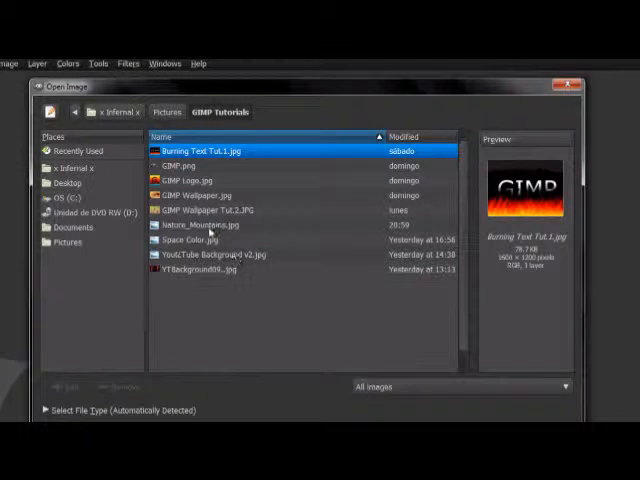
{"action": "left_click", "coordinate": [206, 224]}
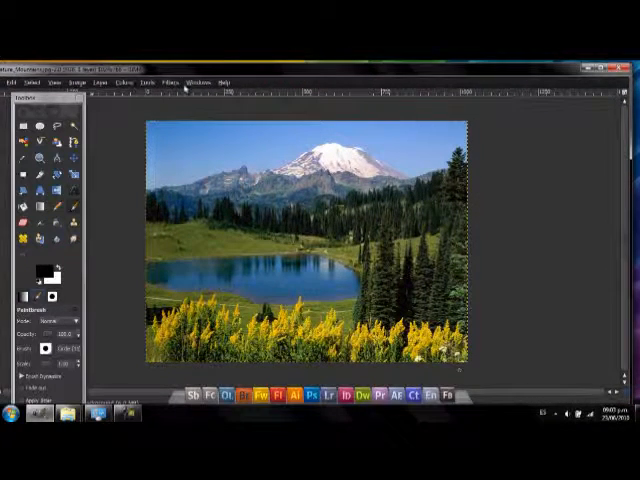
{"action": "left_click", "coordinate": [198, 82]}
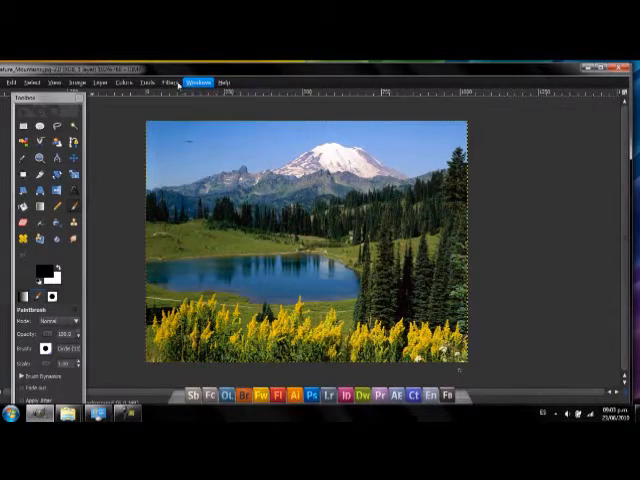
{"action": "left_click", "coordinate": [172, 82]}
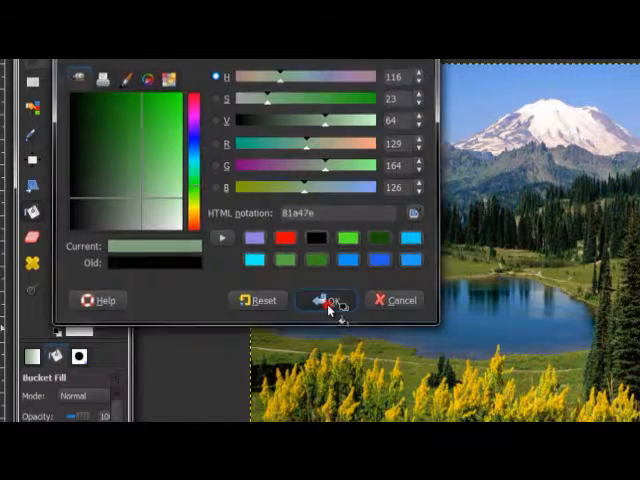
- Confirm the muted green foreground colour used to fill the new layer
{"action": "left_click", "coordinate": [324, 300]}
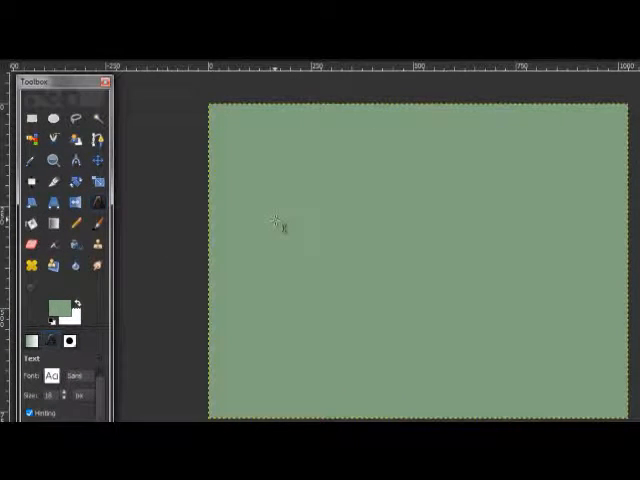
- Create a text layer on the green canvas reading 'GIMP FTW'
{"action": "left_click", "coordinate": [280, 220]}
{"action": "type", "text": "G"}
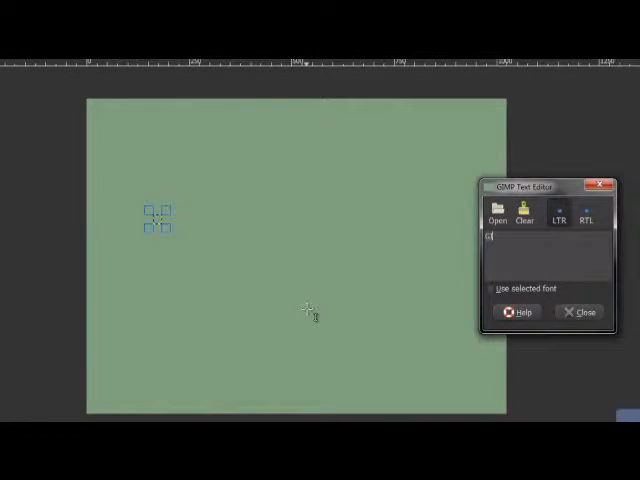
{"action": "type", "text": "IMP"}
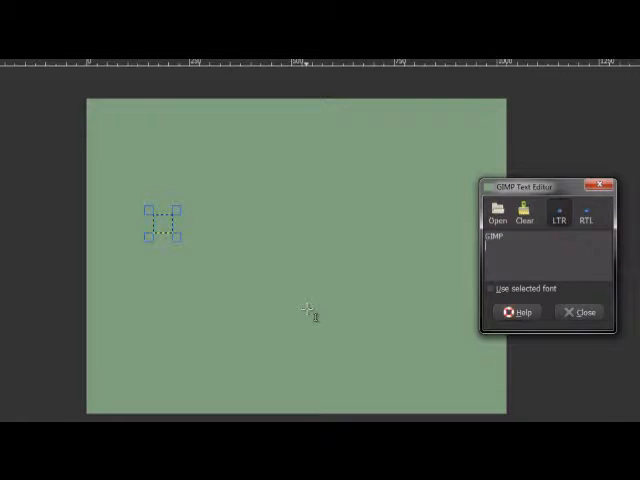
{"action": "mouse_move", "coordinate": [200, 280]}
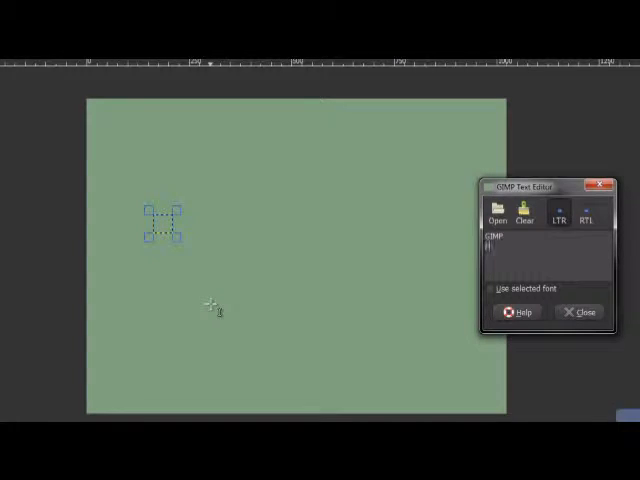
{"action": "type", "text": "FTW"}
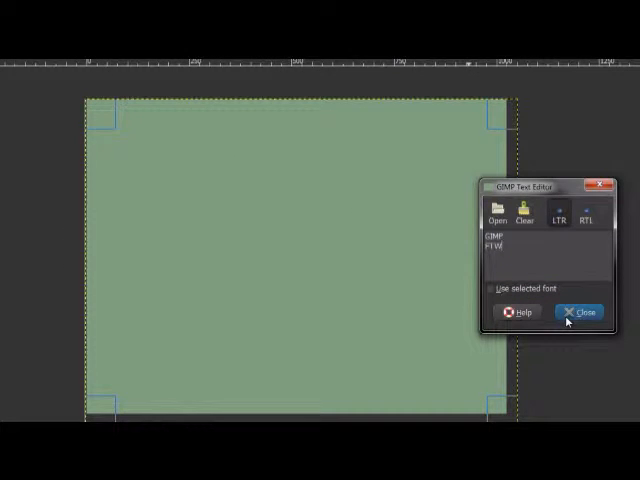
- Make the 'GIMP FTW' text black (000000) and large across the green layer
{"action": "left_click", "coordinate": [578, 312]}
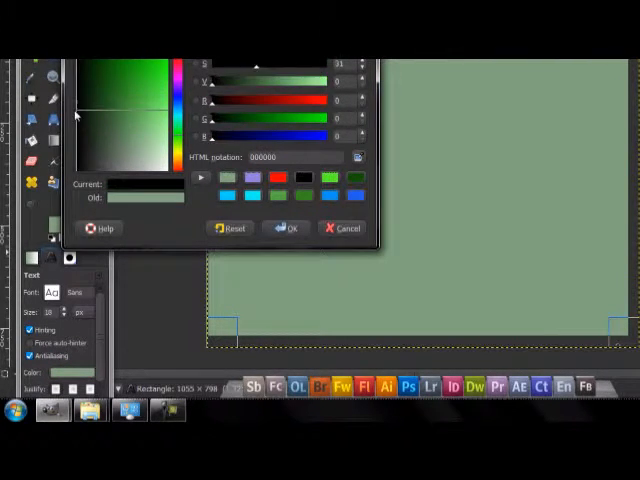
{"action": "left_click", "coordinate": [288, 228]}
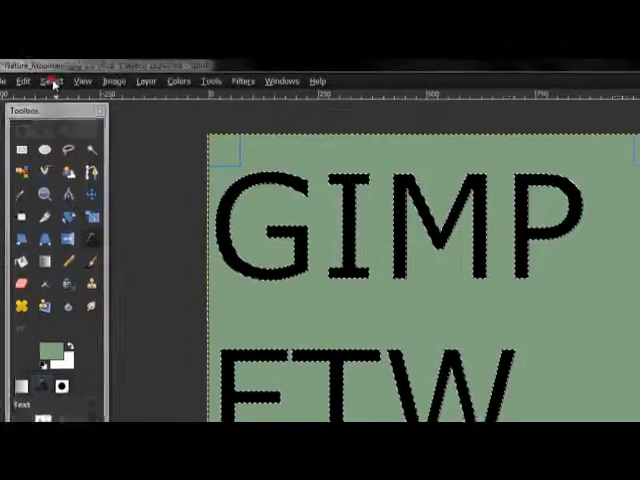
- Turn the text into a selection and cut the letters out of the green layer
{"action": "left_click", "coordinate": [64, 82]}
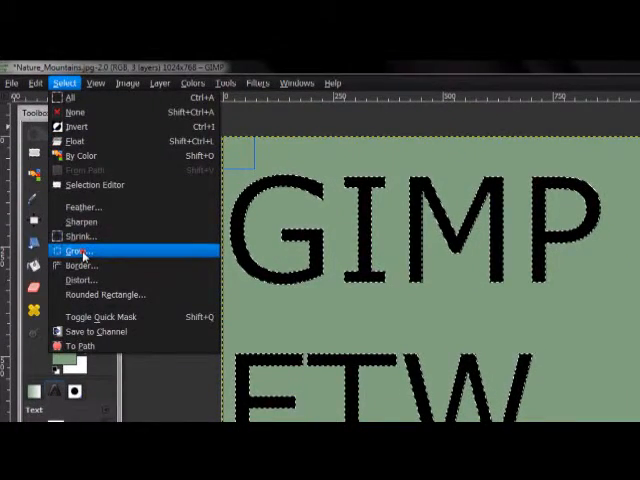
{"action": "left_click", "coordinate": [78, 250]}
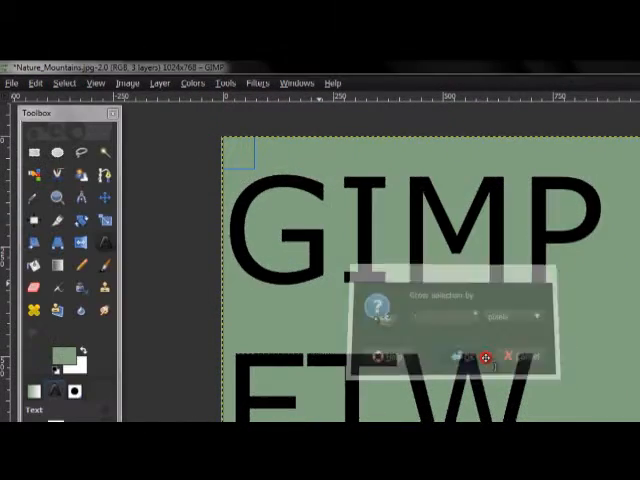
{"action": "left_click", "coordinate": [460, 356]}
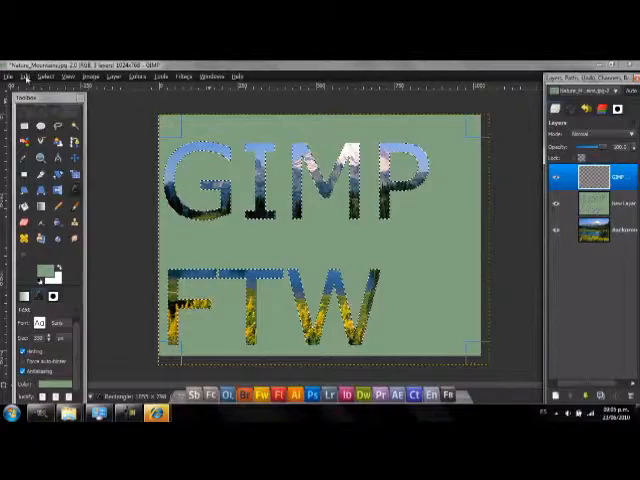
- Grow the selection around the cut-out letters by a few pixels
{"action": "left_click", "coordinate": [72, 84]}
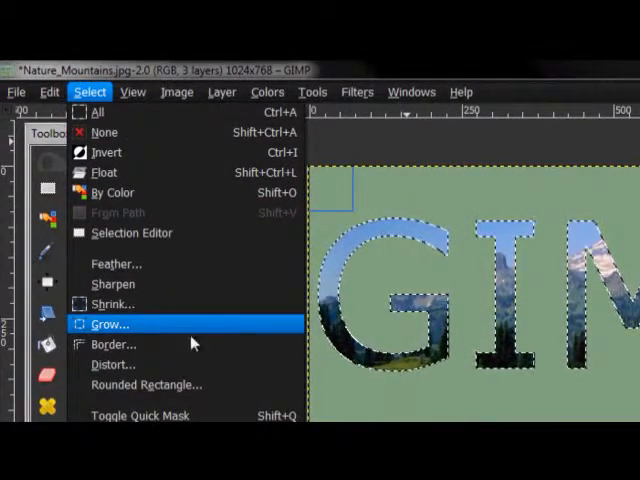
{"action": "left_click", "coordinate": [112, 344]}
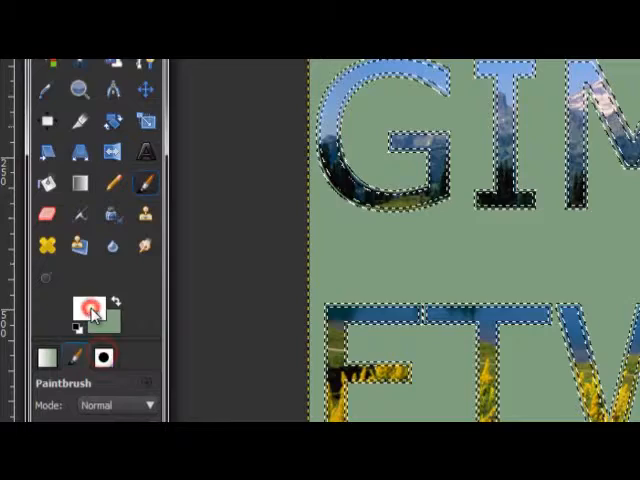
- Paint the grown selection black to give the letters a black outline
{"action": "left_click", "coordinate": [82, 304]}
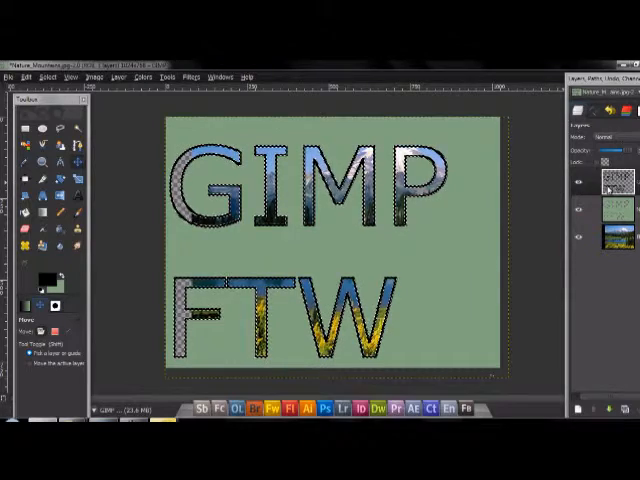
{"action": "left_click", "coordinate": [600, 180]}
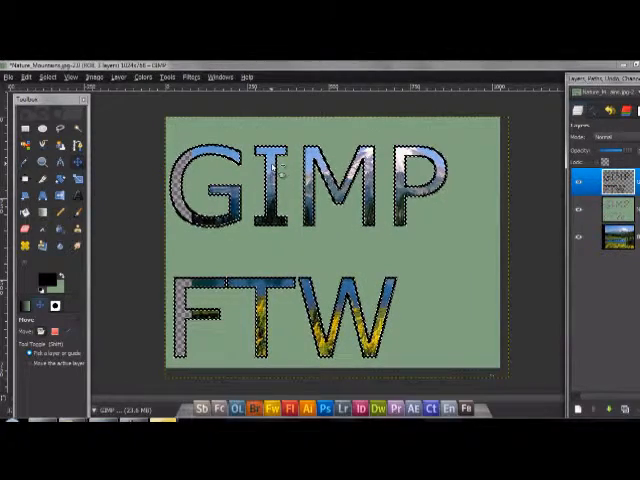